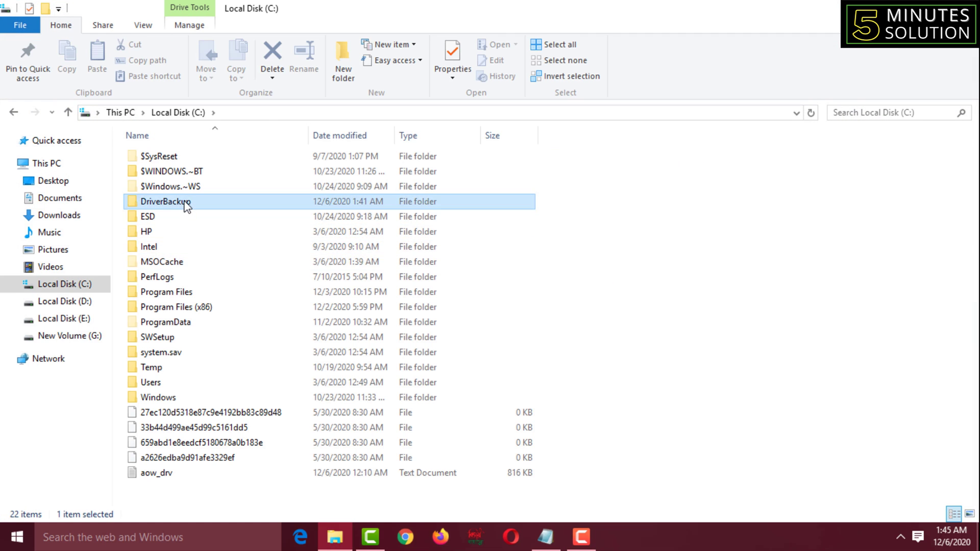
# Browse DriverBackup's 13 driver folders and Windows\System32\DriverStore, then close Explorer.
pyautogui.doubleClick(167, 201)
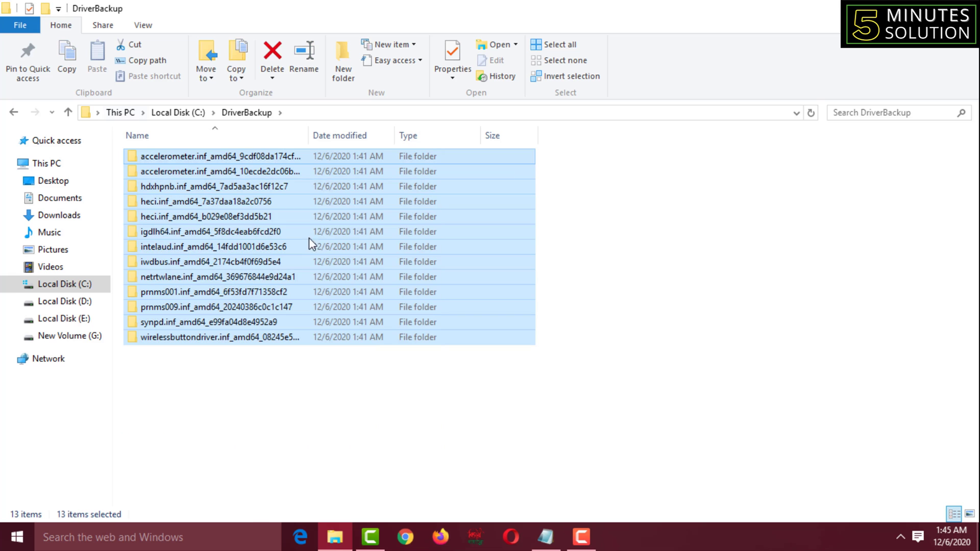
pyautogui.moveTo(417, 276)
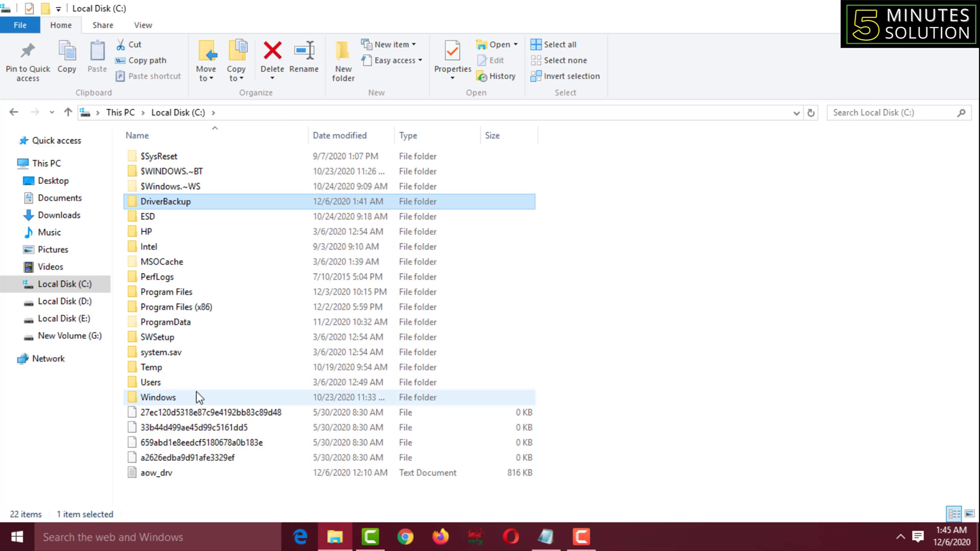
pyautogui.doubleClick(159, 397)
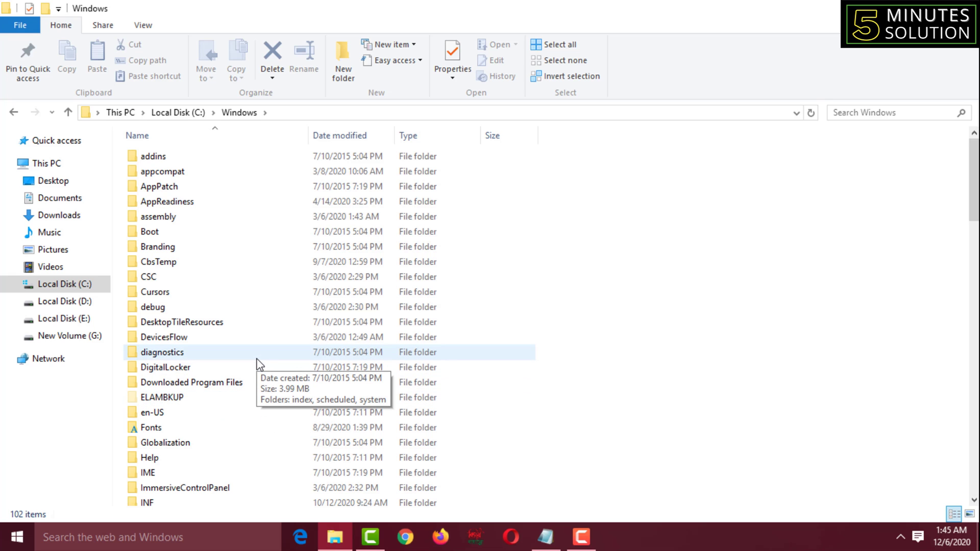
pyautogui.scroll(-3)
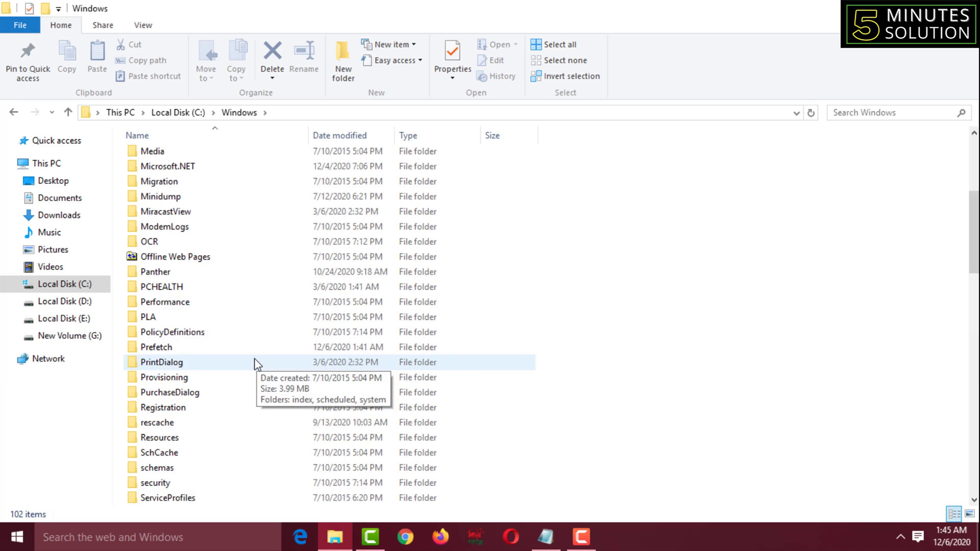
pyautogui.scroll(-3)
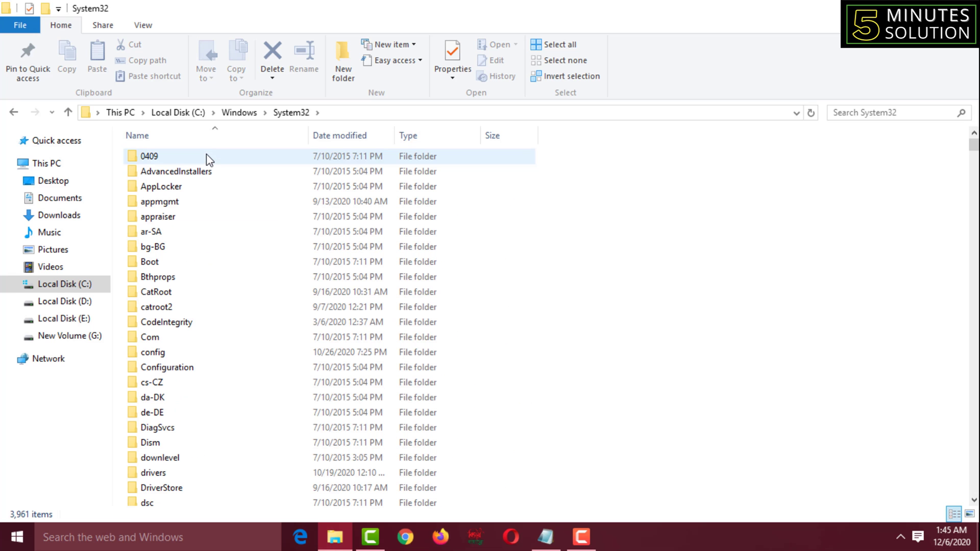
pyautogui.doubleClick(164, 488)
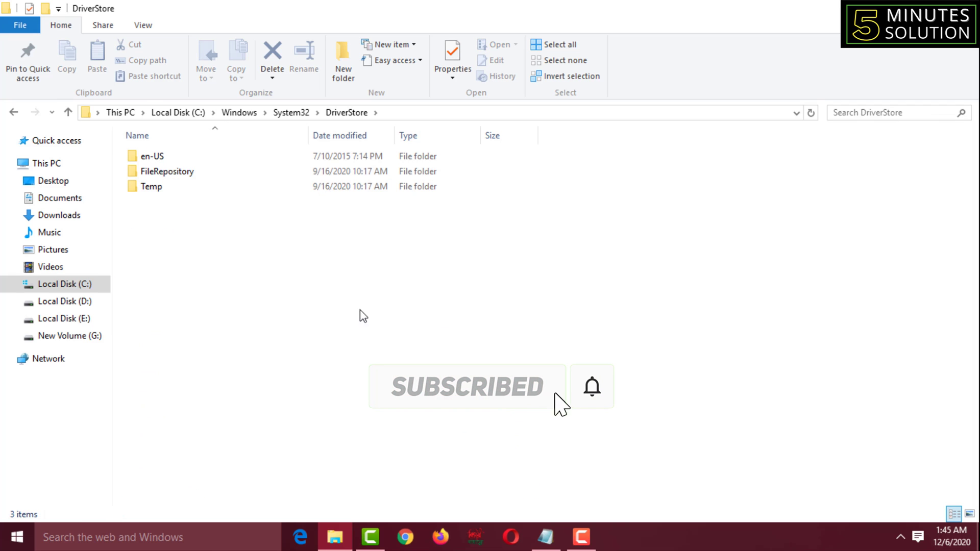
pyautogui.click(150, 186)
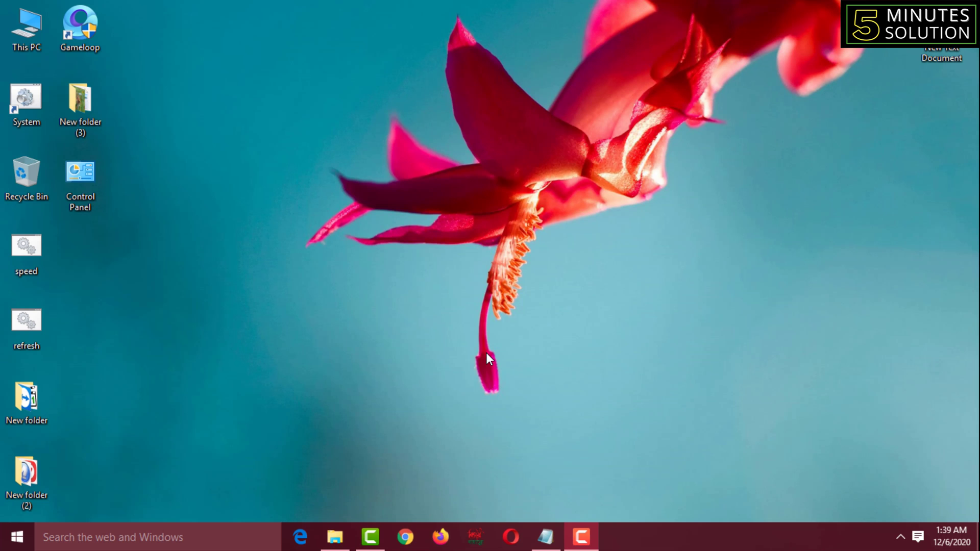
pyautogui.moveTo(450, 350)
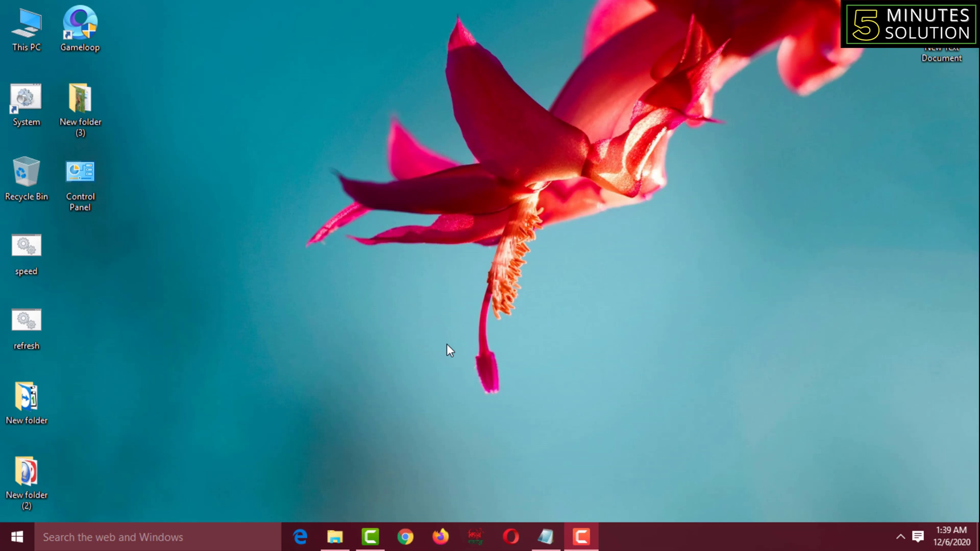
# Open Local Disk (C:) from This PC on the desktop.
pyautogui.click(26, 25)
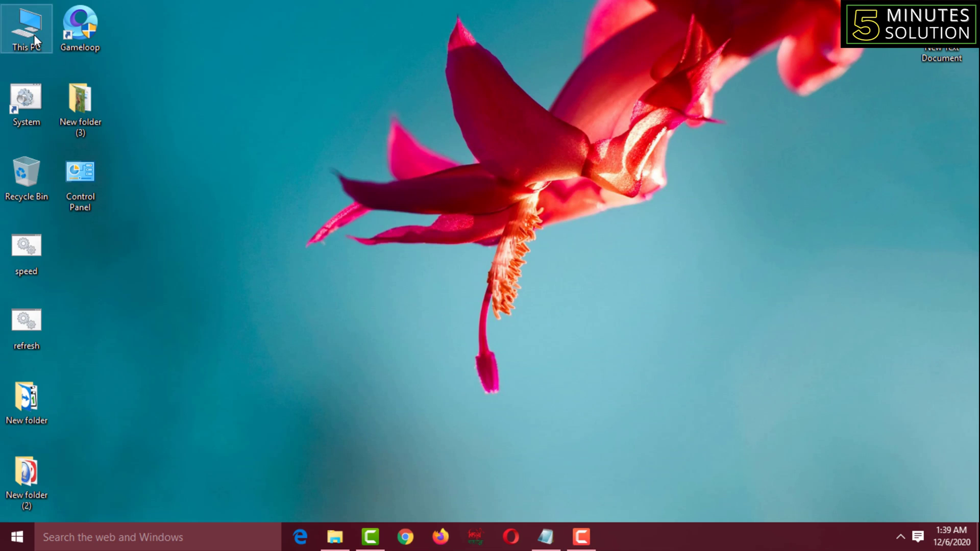
pyautogui.doubleClick(26, 28)
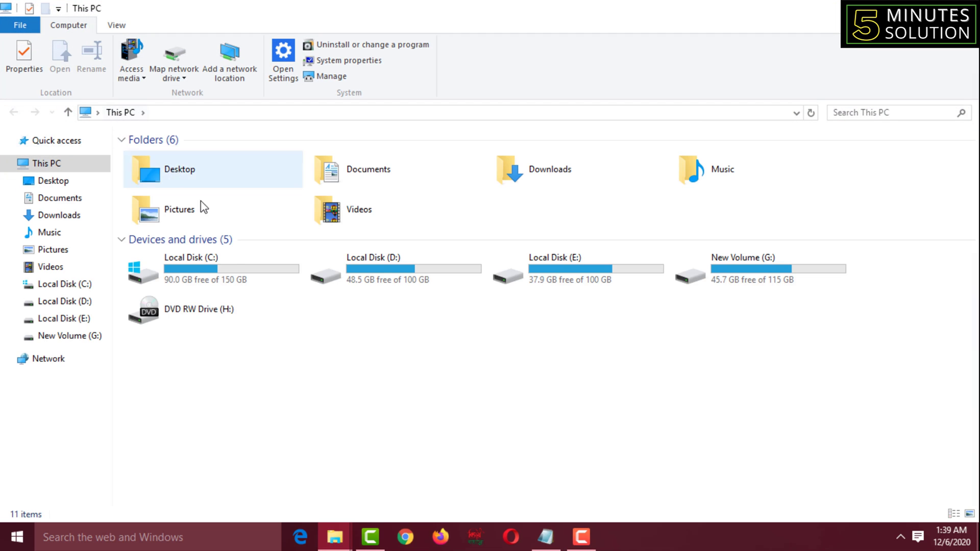
pyautogui.doubleClick(178, 262)
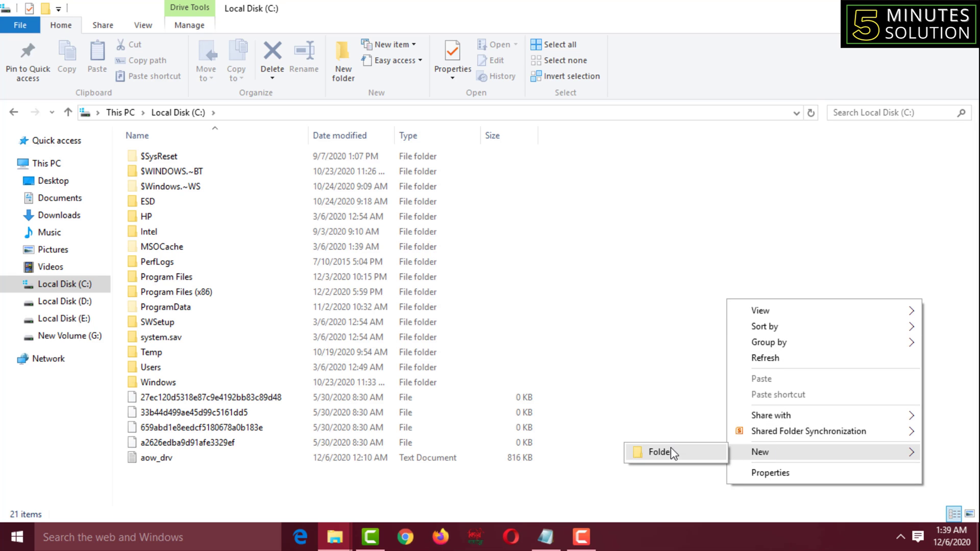
# Create a new folder at the C: root named 'DriverBackup'.
pyautogui.click(660, 452)
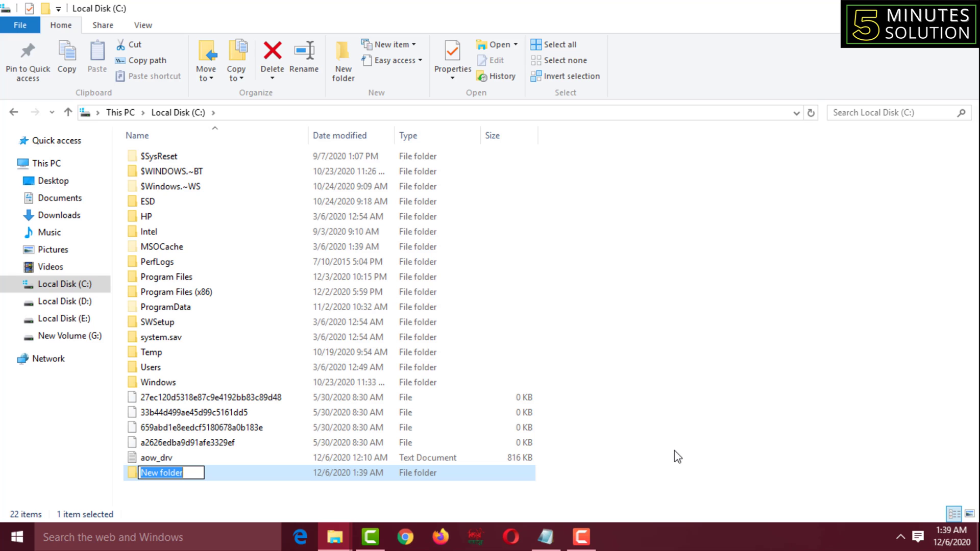
pyautogui.write('Driver')
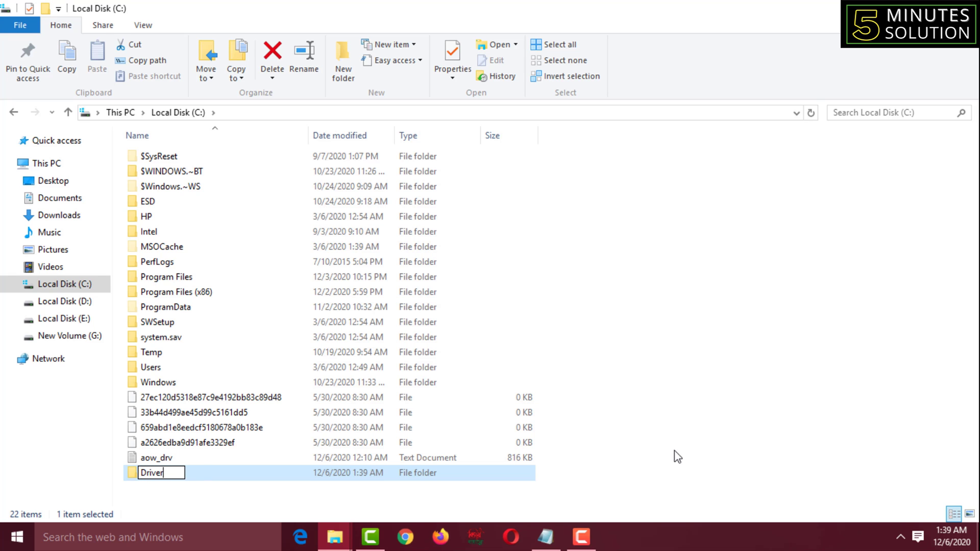
pyautogui.write('B')
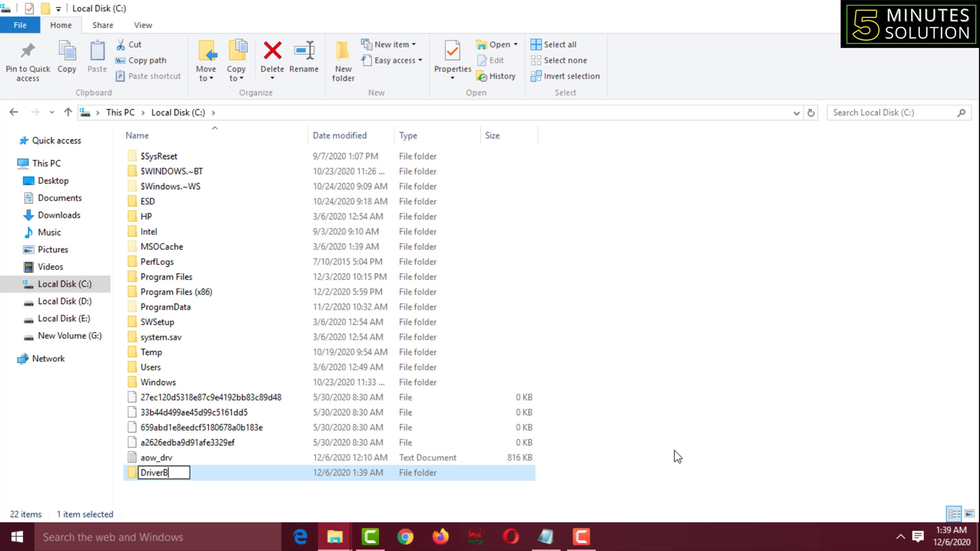
pyautogui.write('ac')
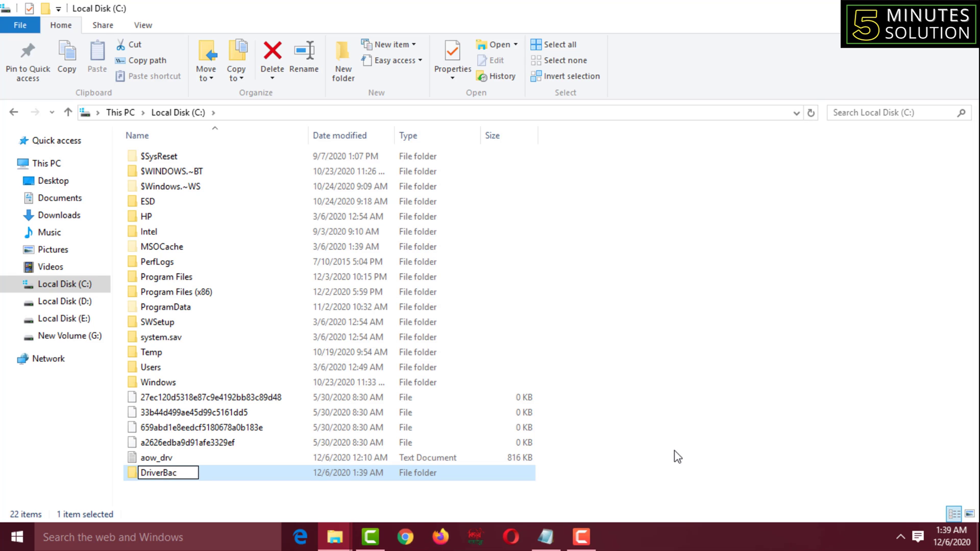
pyautogui.write('kup')
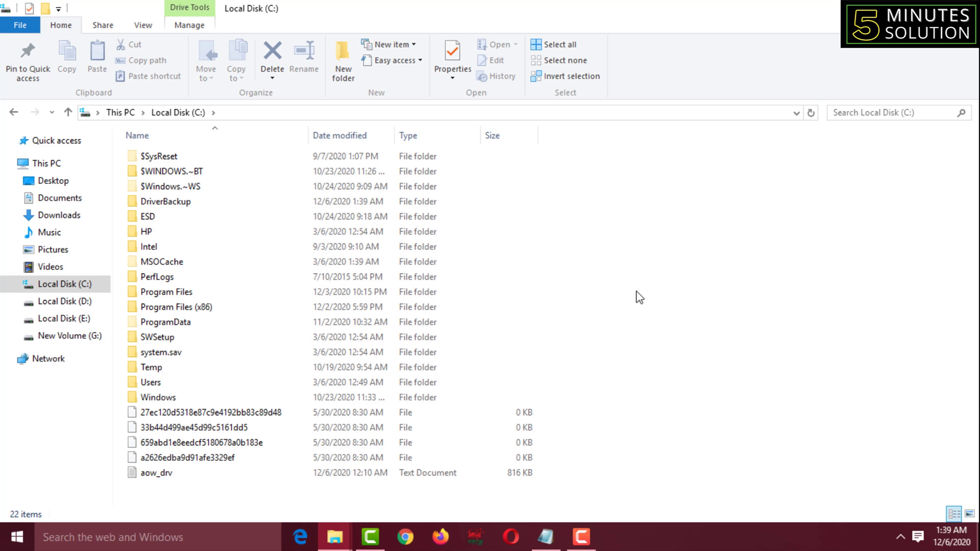
pyautogui.click(165, 201)
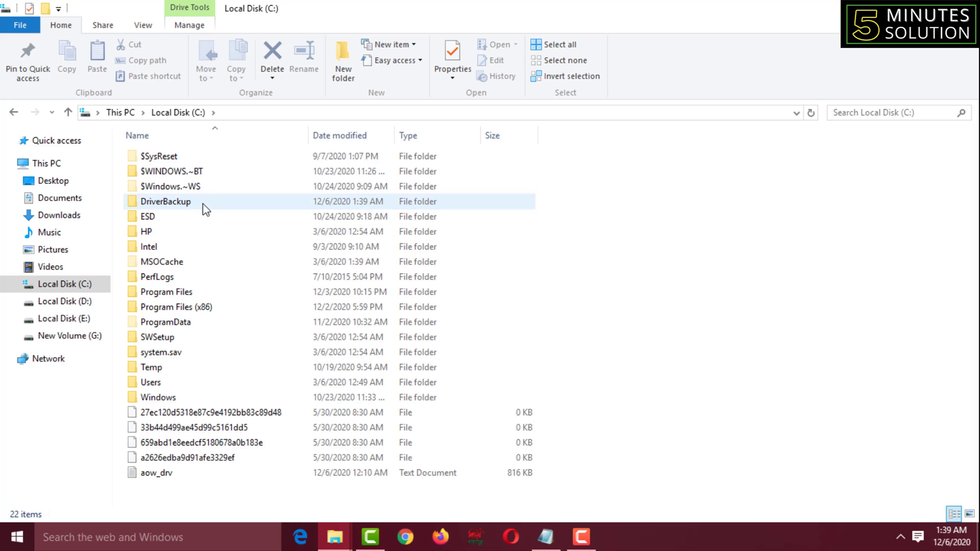
# Open the DriverBackup folder on C: to check that it is empty.
pyautogui.doubleClick(165, 200)
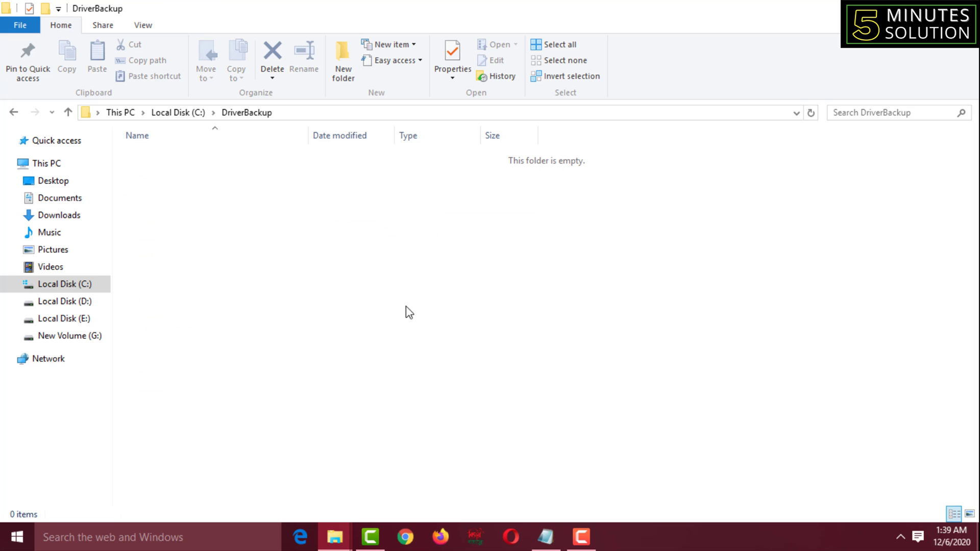
pyautogui.moveTo(331, 319)
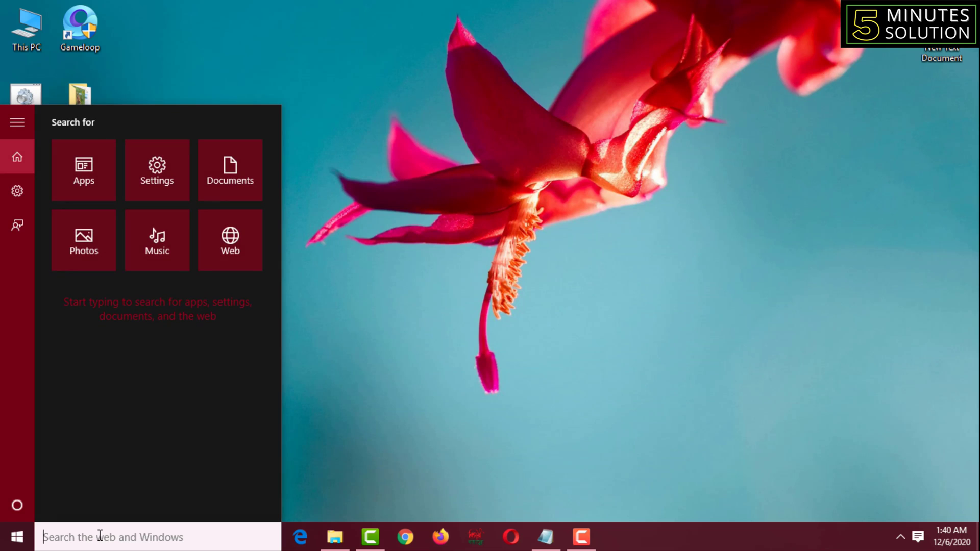
# Search 'cmd' and run Command Prompt as administrator, approving User Account Control.
pyautogui.write('cmd')
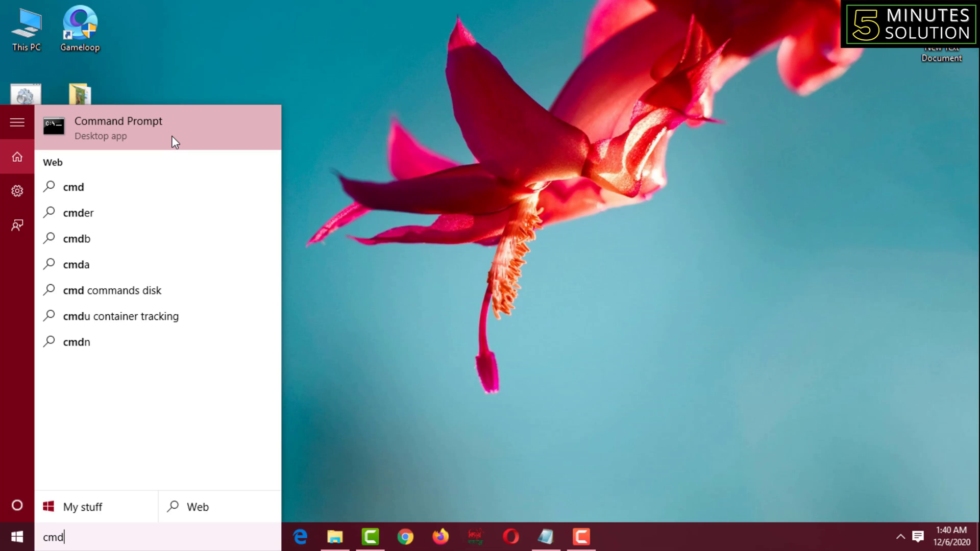
pyautogui.rightClick(118, 128)
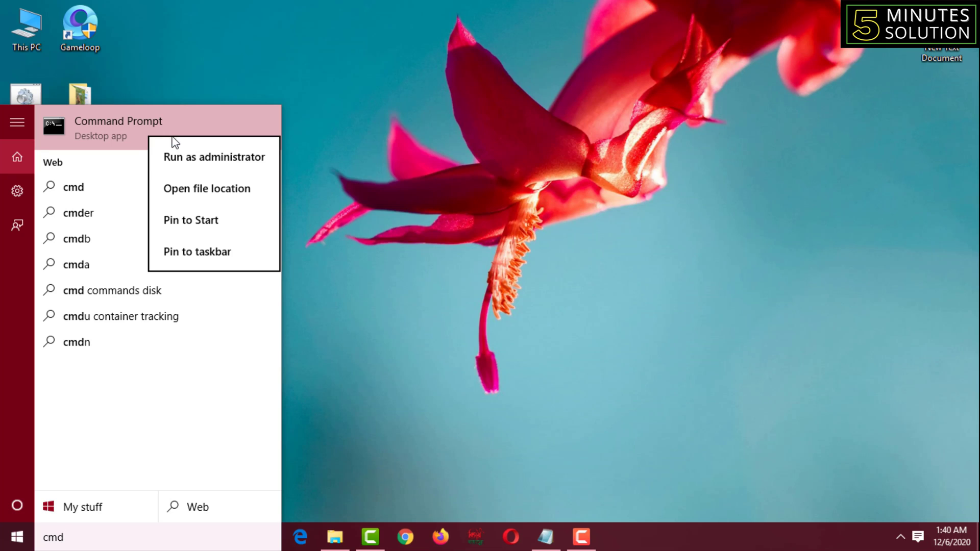
pyautogui.moveTo(213, 156)
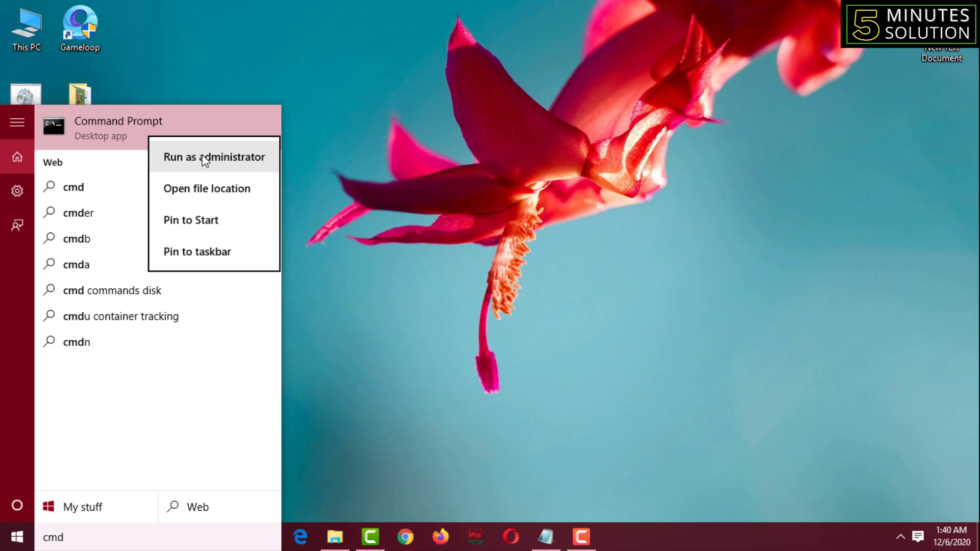
pyautogui.click(213, 156)
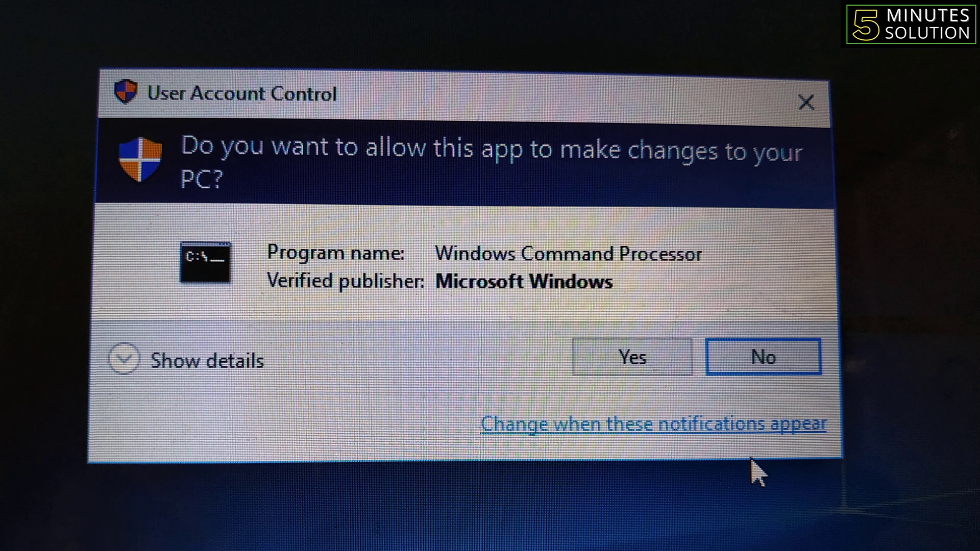
pyautogui.click(631, 357)
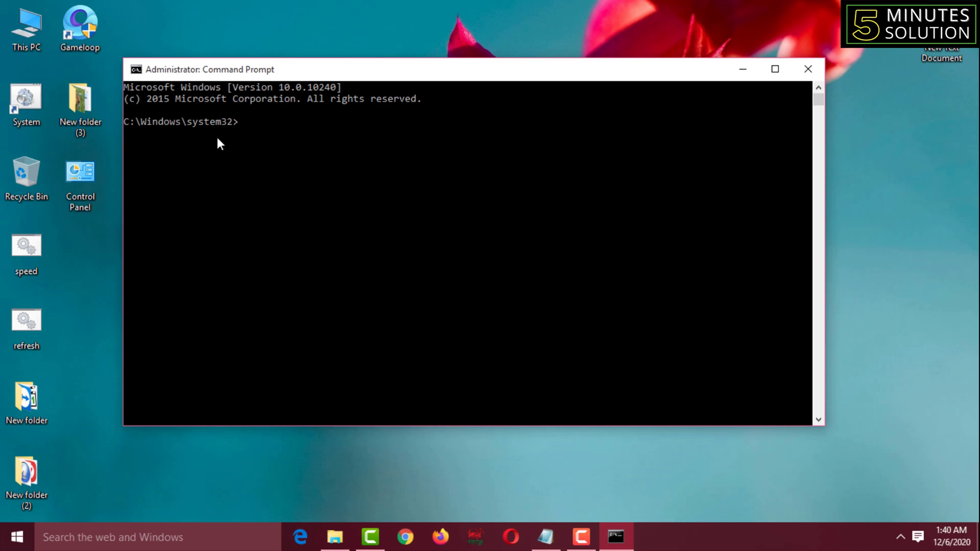
# Run 'dism /online /export-driver /destination:C:\DriverBackup' to export all 13 driver packages.
pyautogui.write('dism /online /export-driver /destination:C:\\DriverBackup')
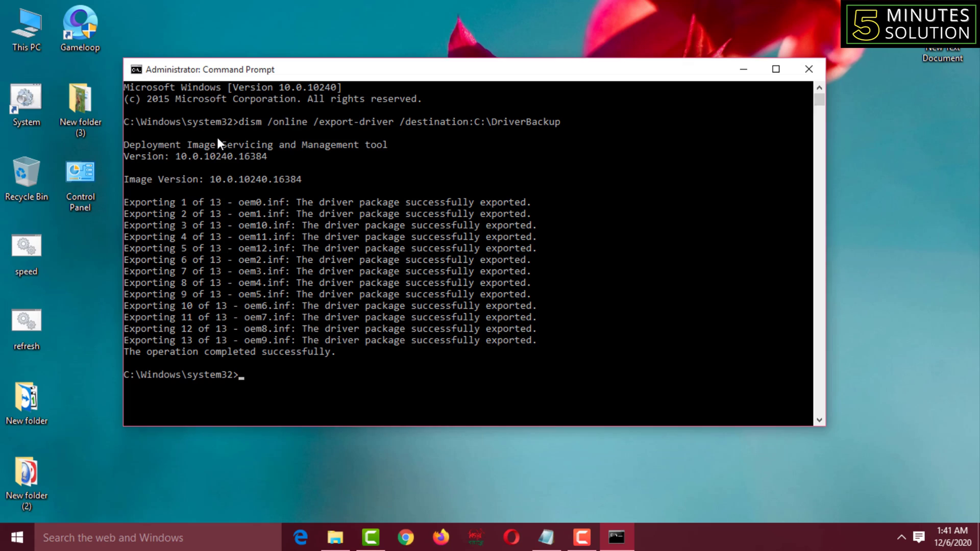
pyautogui.moveTo(144, 347)
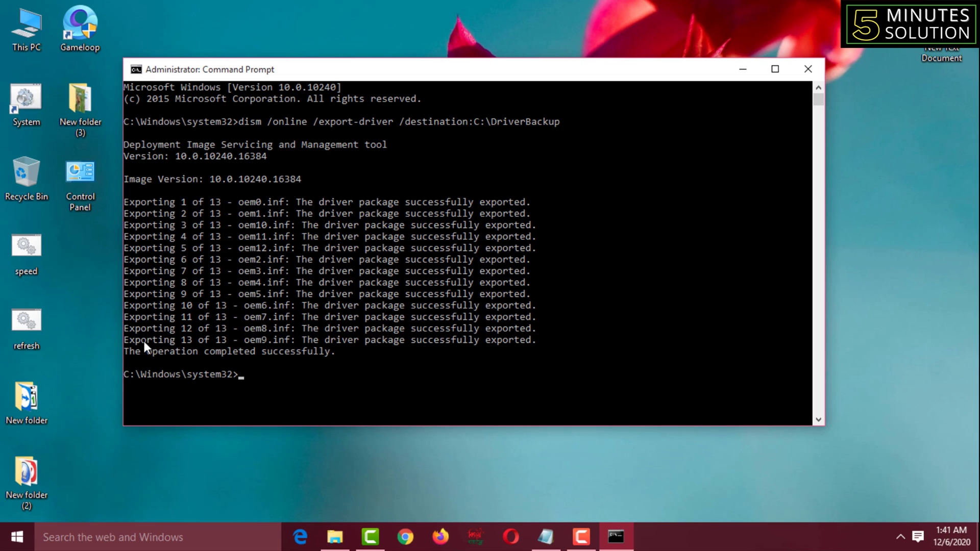
pyautogui.moveTo(273, 367)
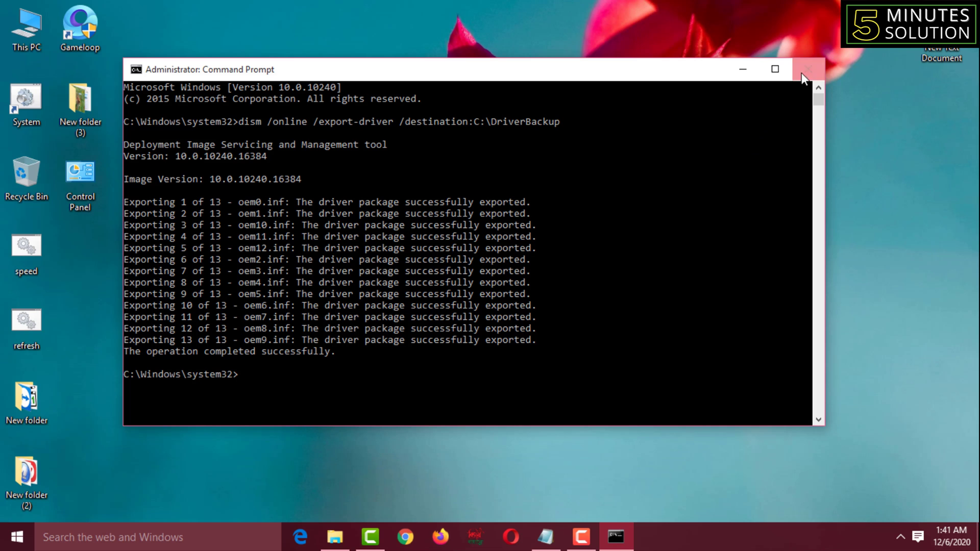
# Close Command Prompt and check C:\DriverBackup holds 13 driver folders, then return to C:.
pyautogui.click(805, 69)
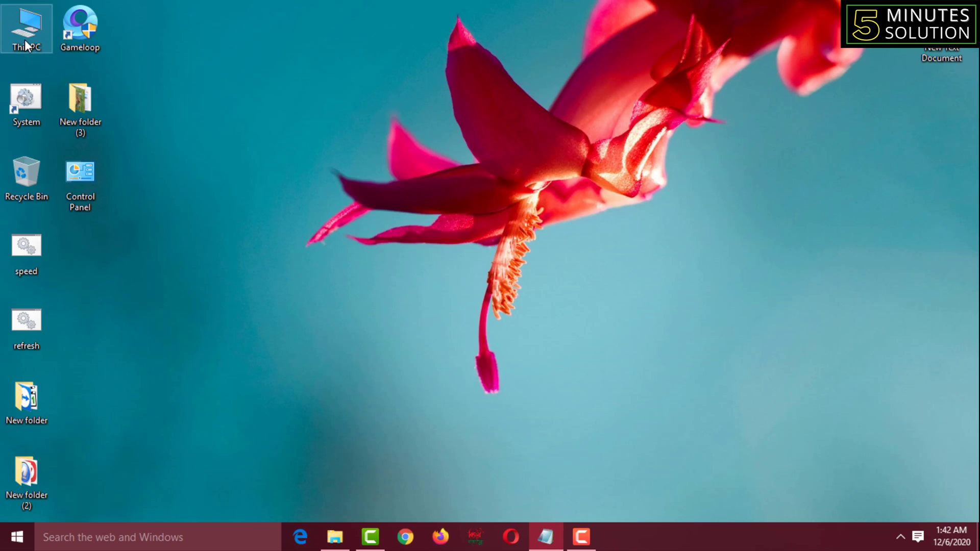
pyautogui.doubleClick(26, 26)
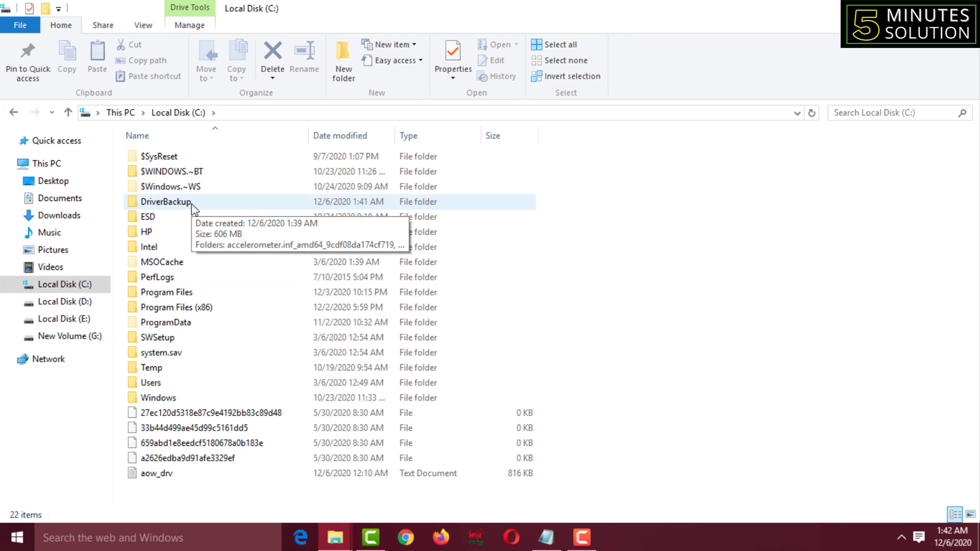
pyautogui.moveTo(212, 211)
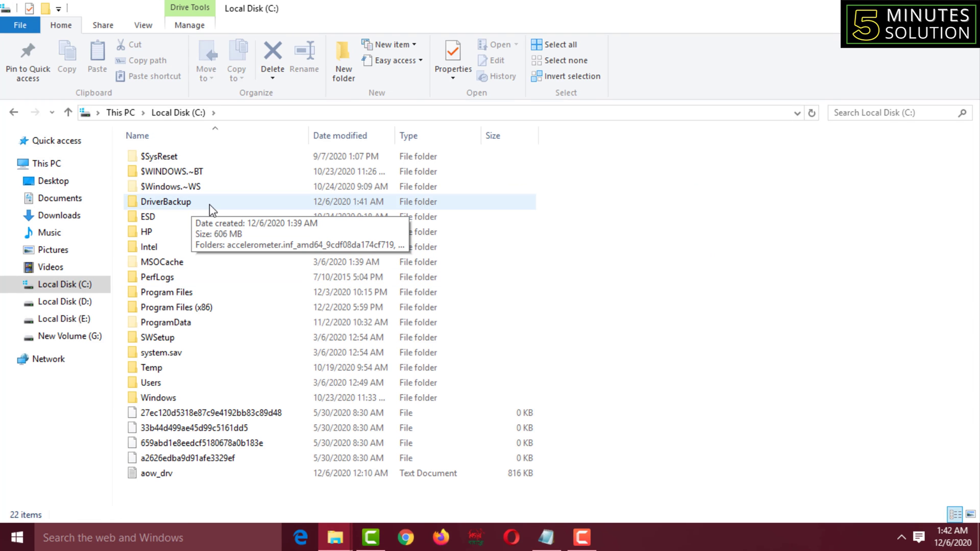
pyautogui.doubleClick(165, 201)
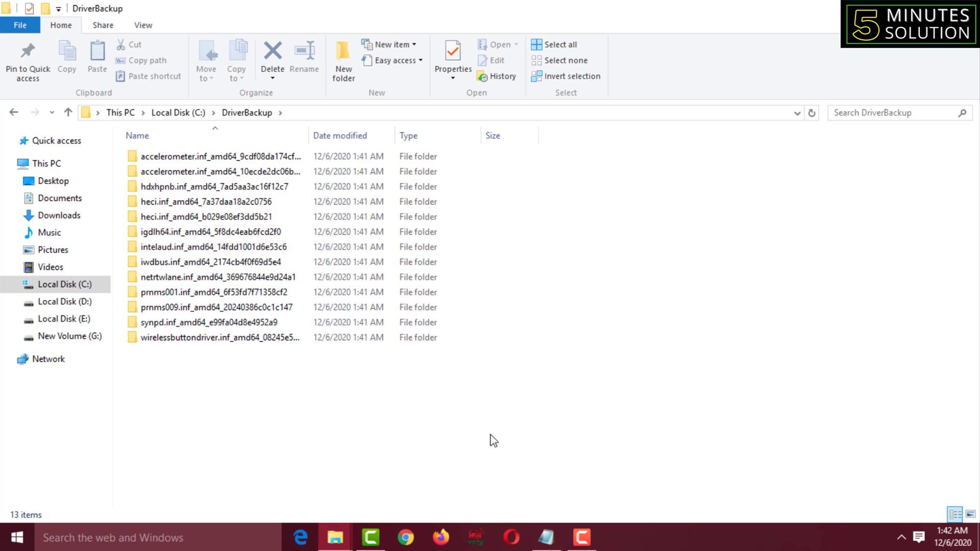
pyautogui.press('ctrl+a')
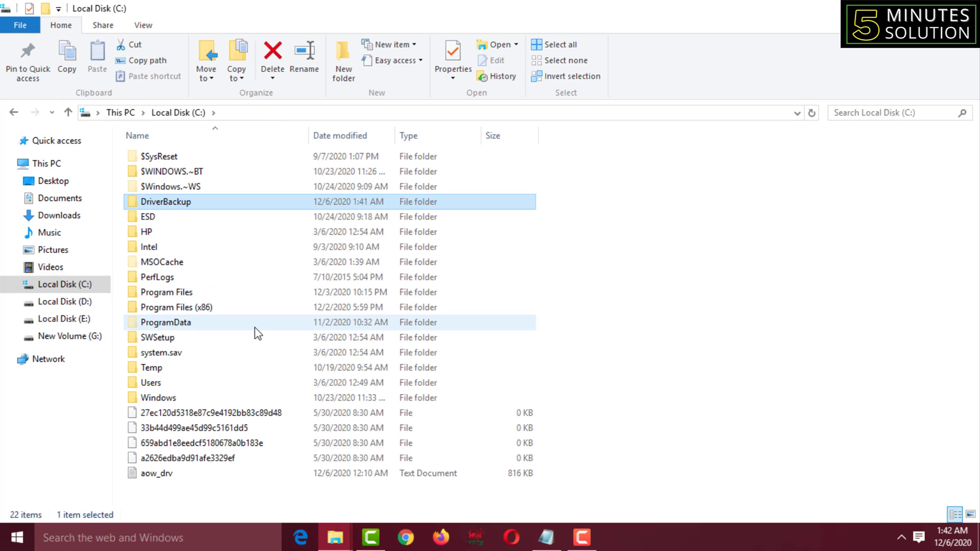
# Navigate Windows > System32 > DriverStore, showing en-US, FileRepository and Temp.
pyautogui.doubleClick(159, 398)
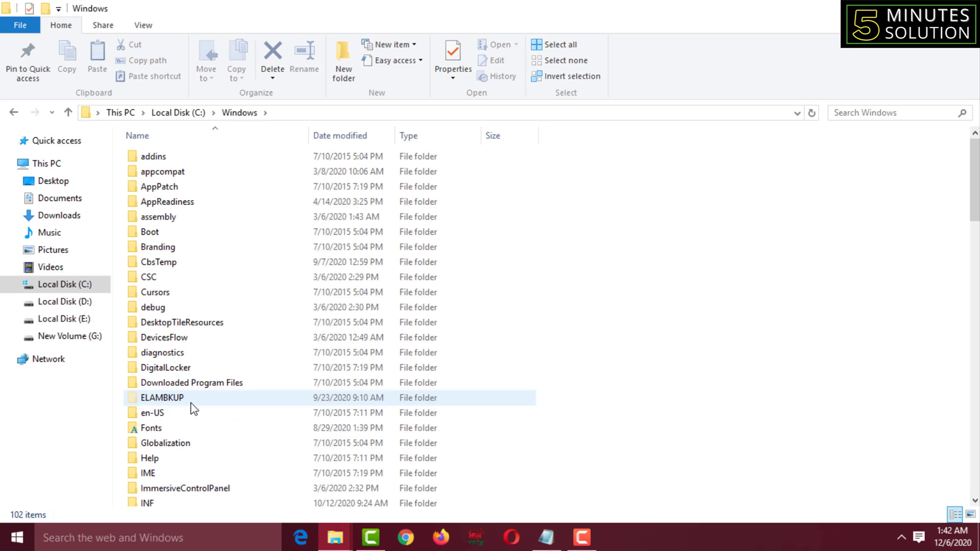
pyautogui.scroll(-3)
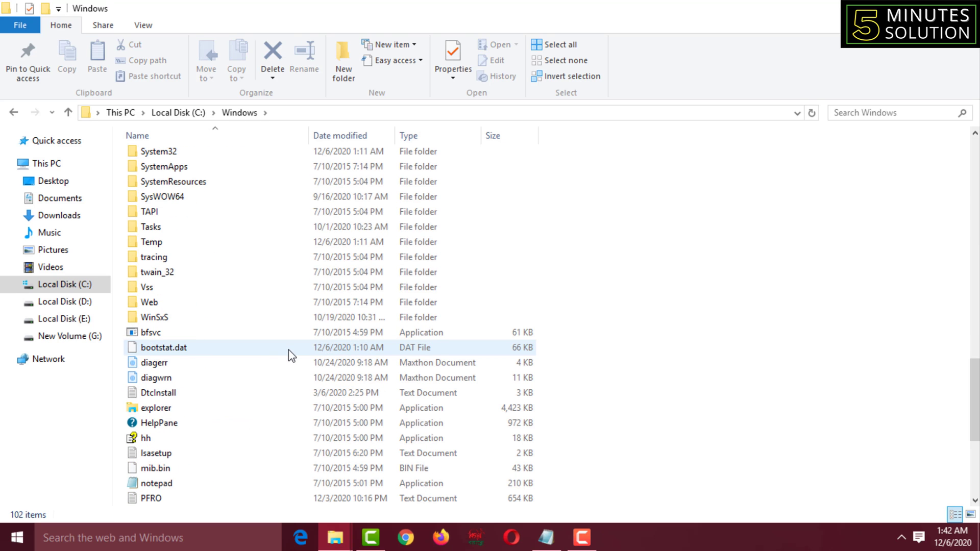
pyautogui.click(158, 151)
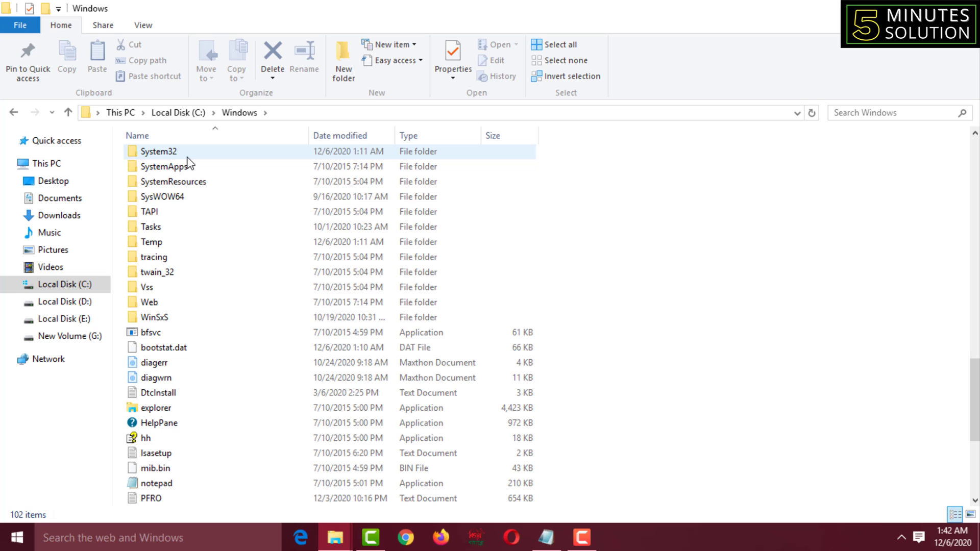
pyautogui.doubleClick(158, 150)
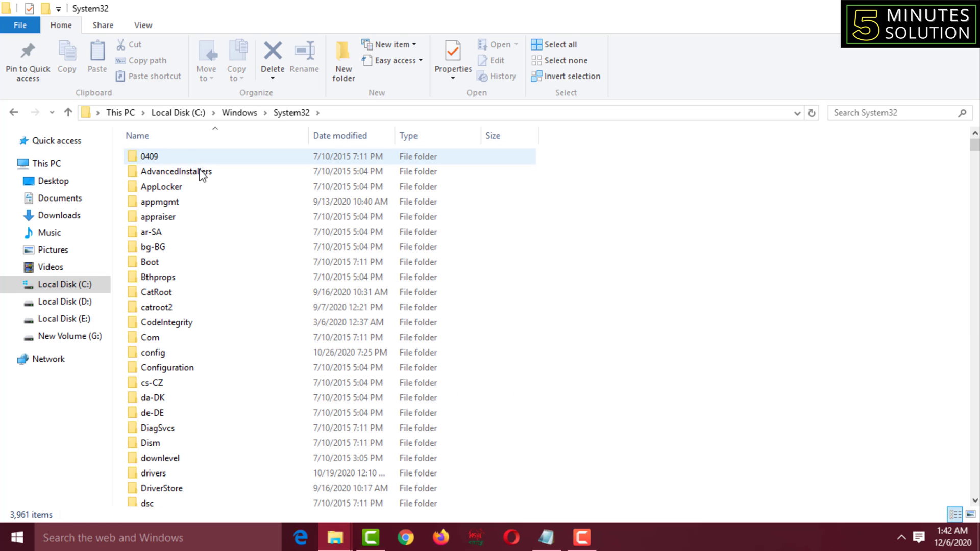
pyautogui.click(164, 488)
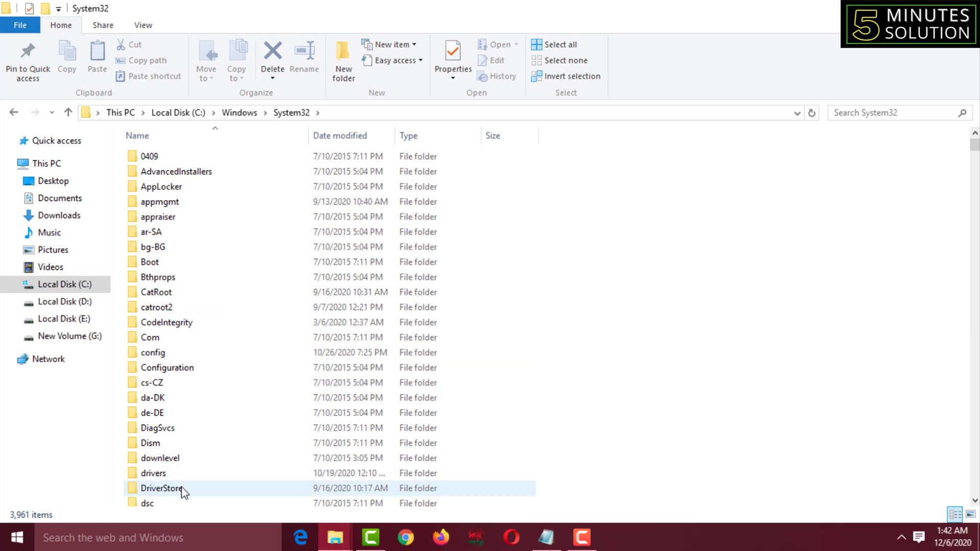
pyautogui.doubleClick(162, 488)
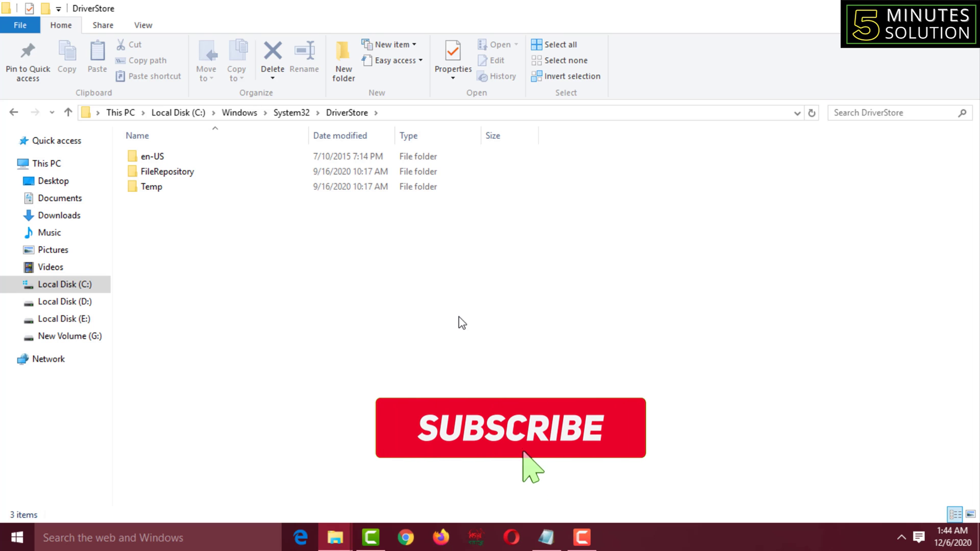
pyautogui.click(509, 428)
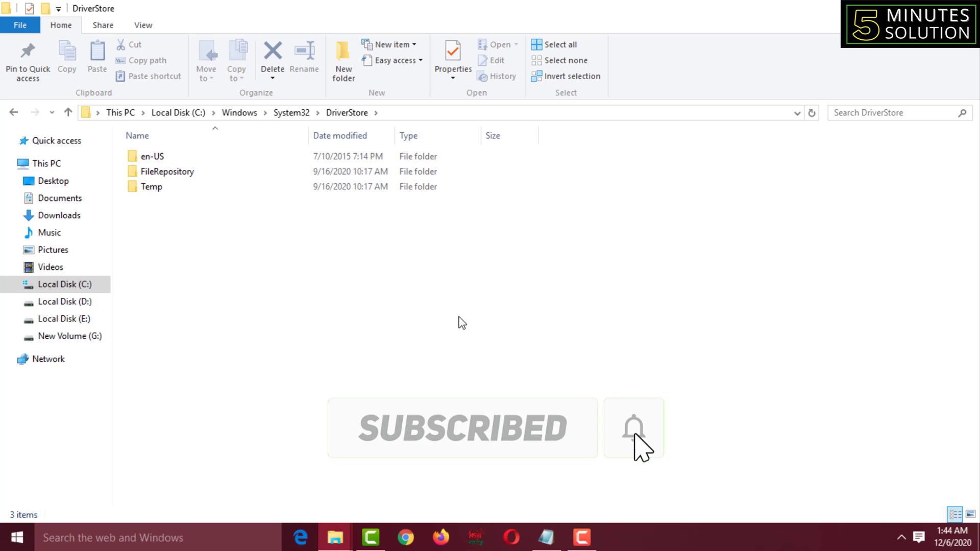